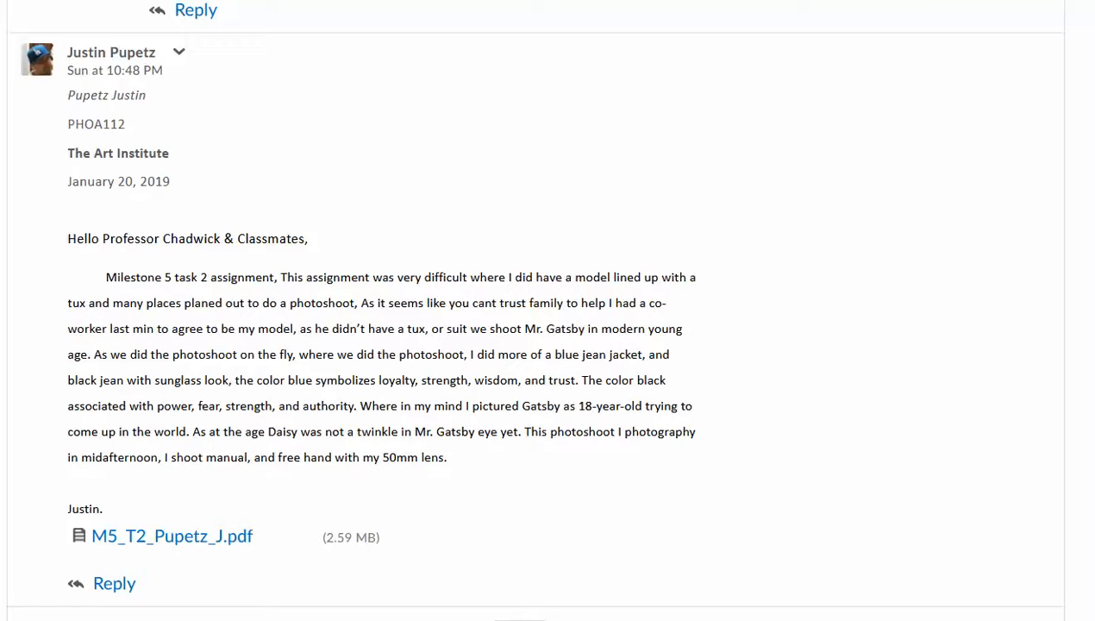
left_click(166, 535)
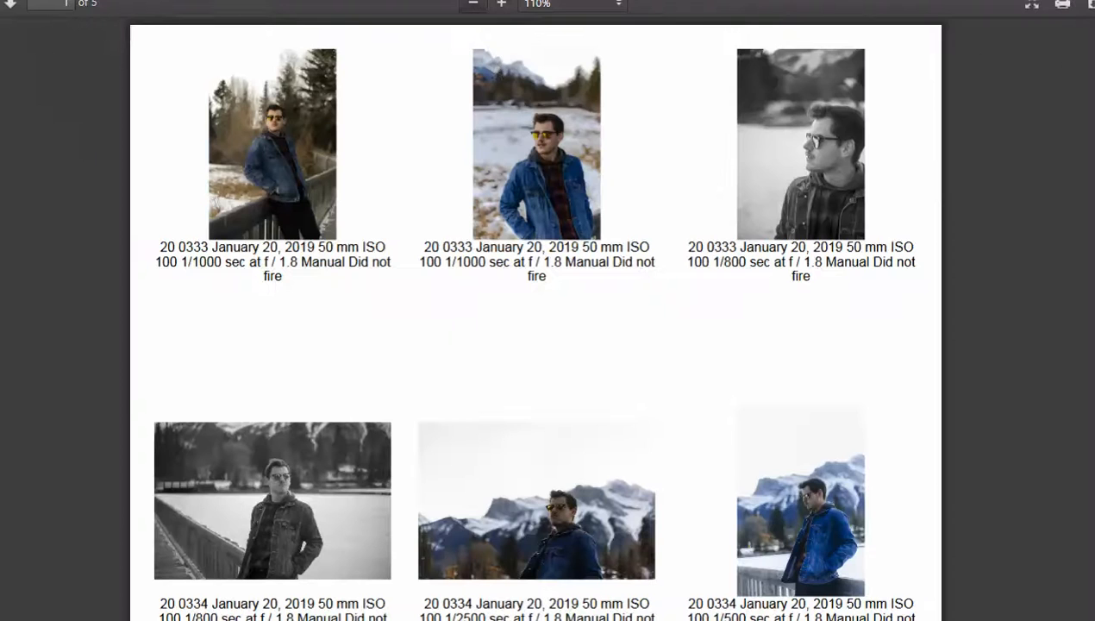
- Scroll through the PDF's portrait photos and camera settings down to the page 2 woodland portraits
scroll("down", 3)
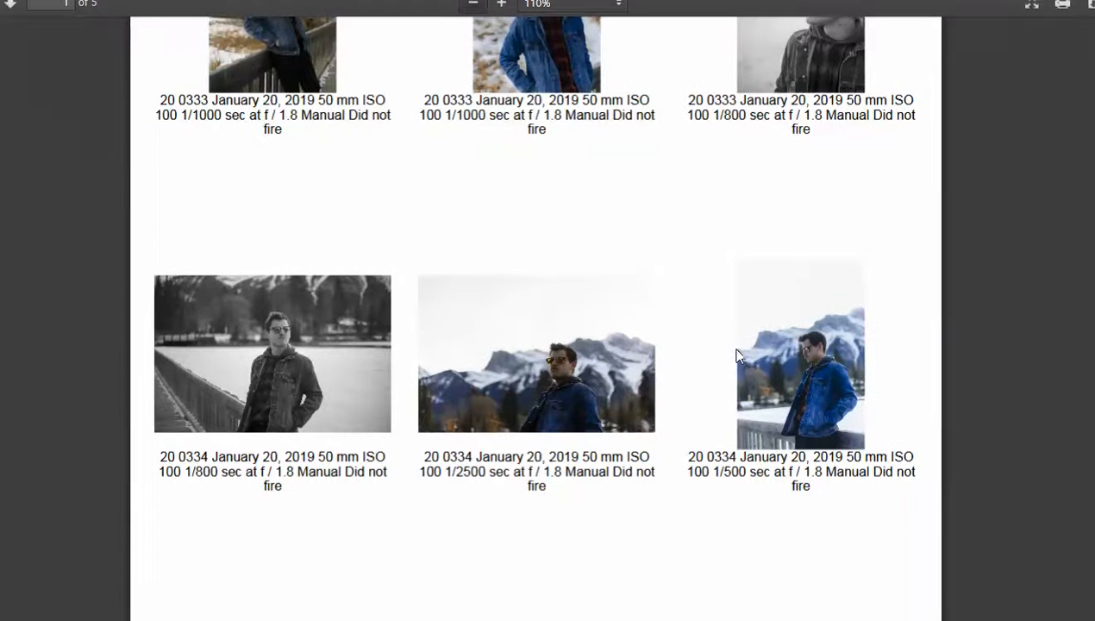
scroll("down", 3)
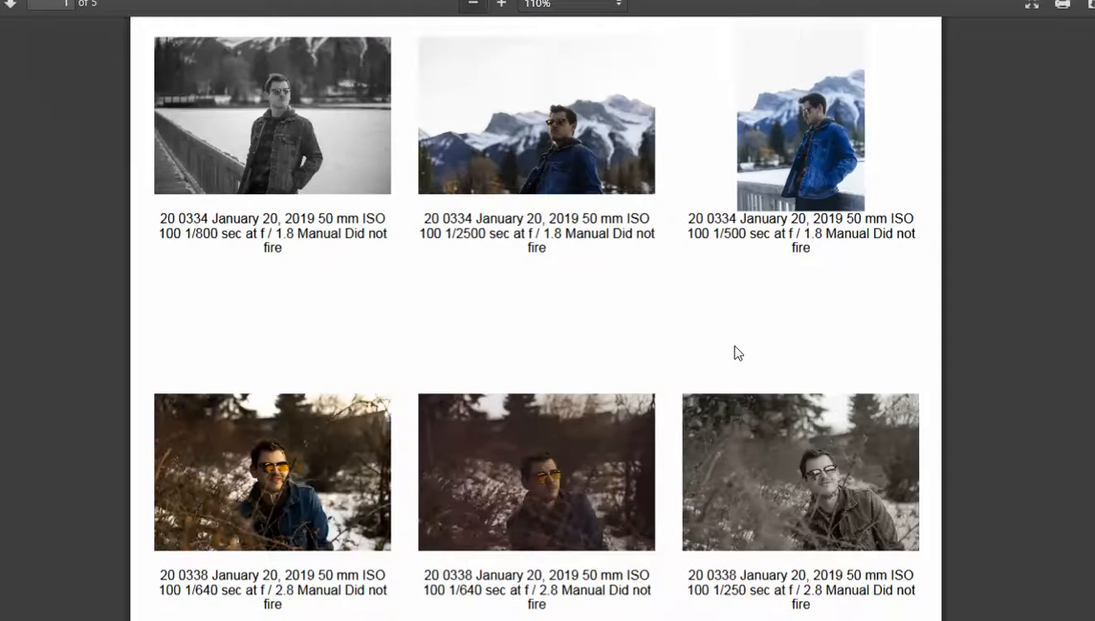
scroll("down", 3)
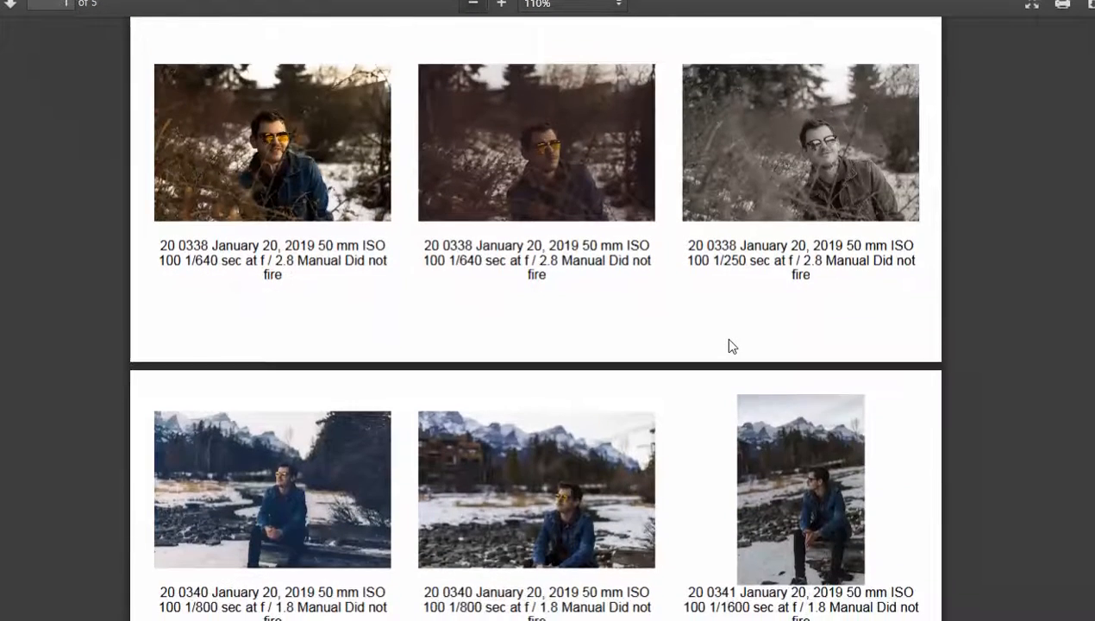
scroll("down", 3)
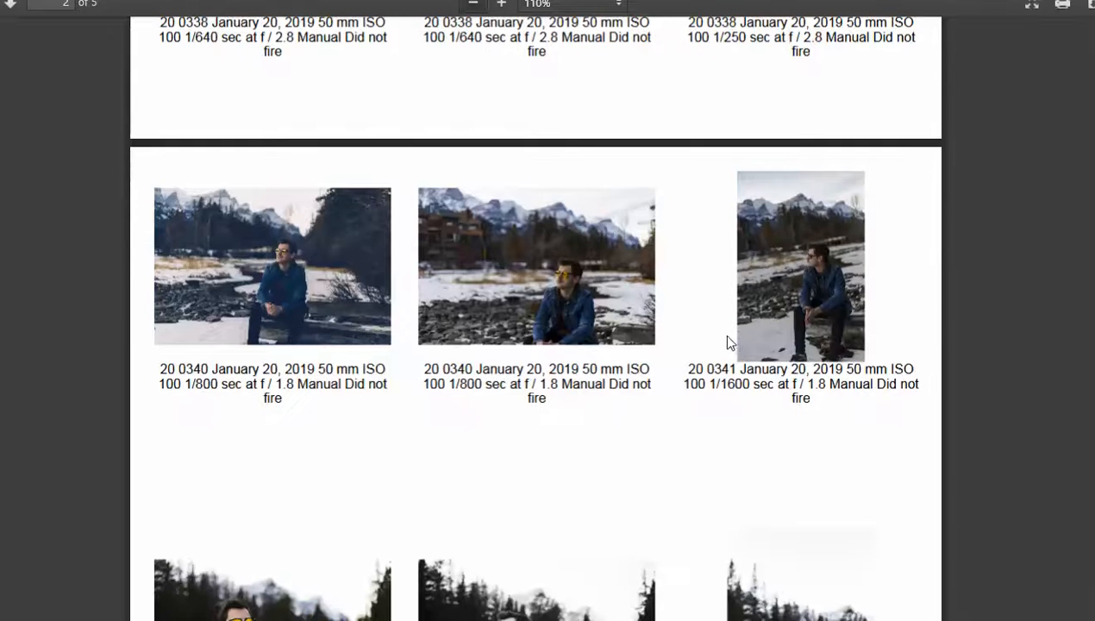
scroll("down", 3)
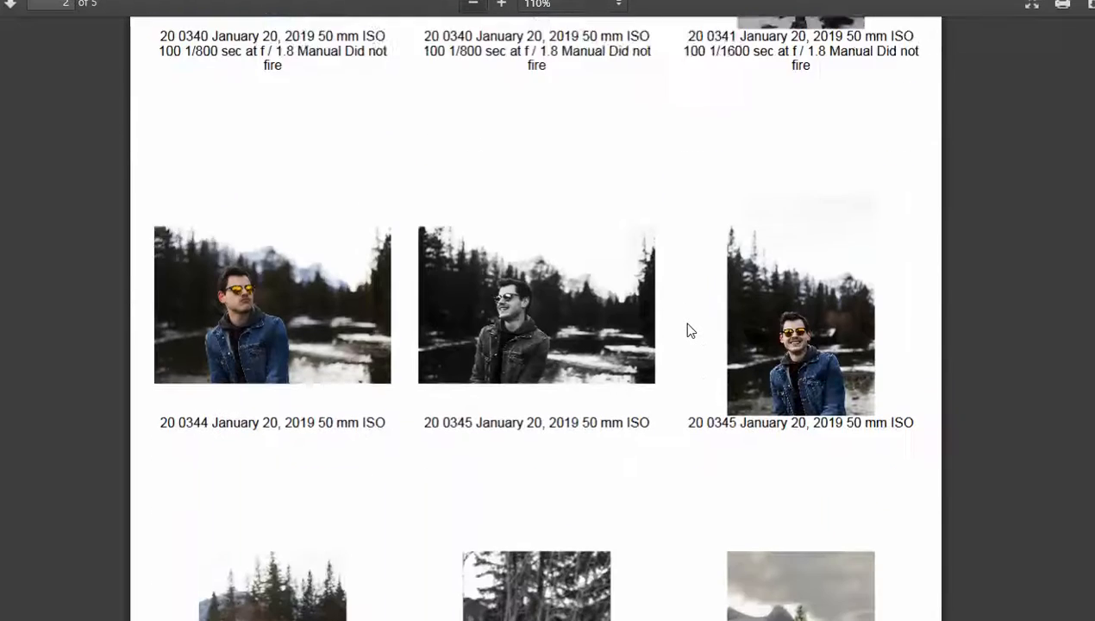
scroll("down", 3)
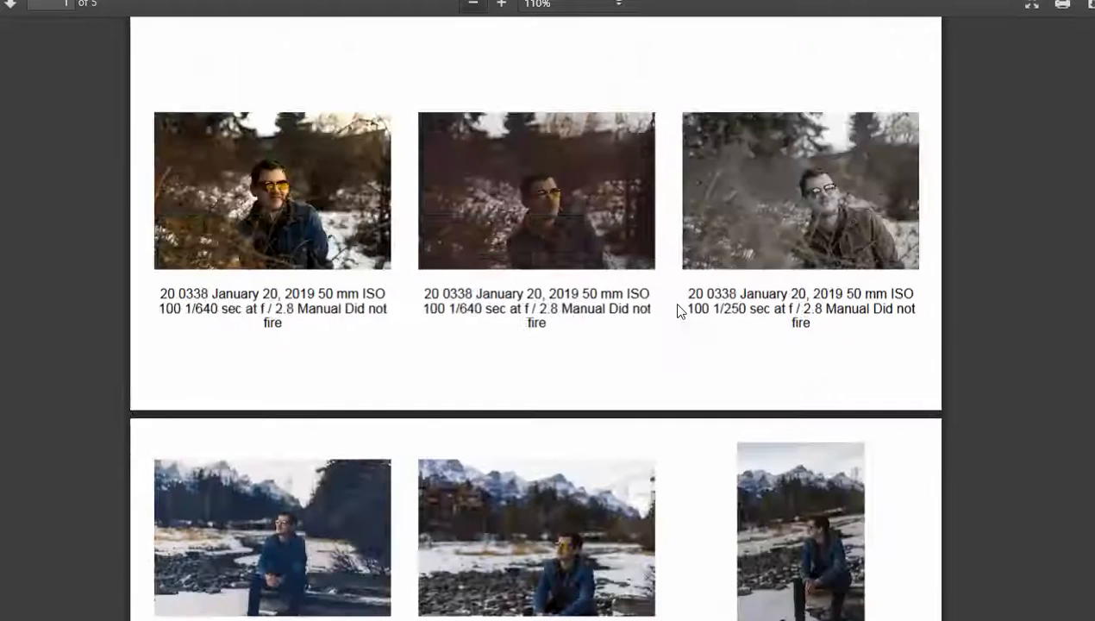
scroll("down", 3)
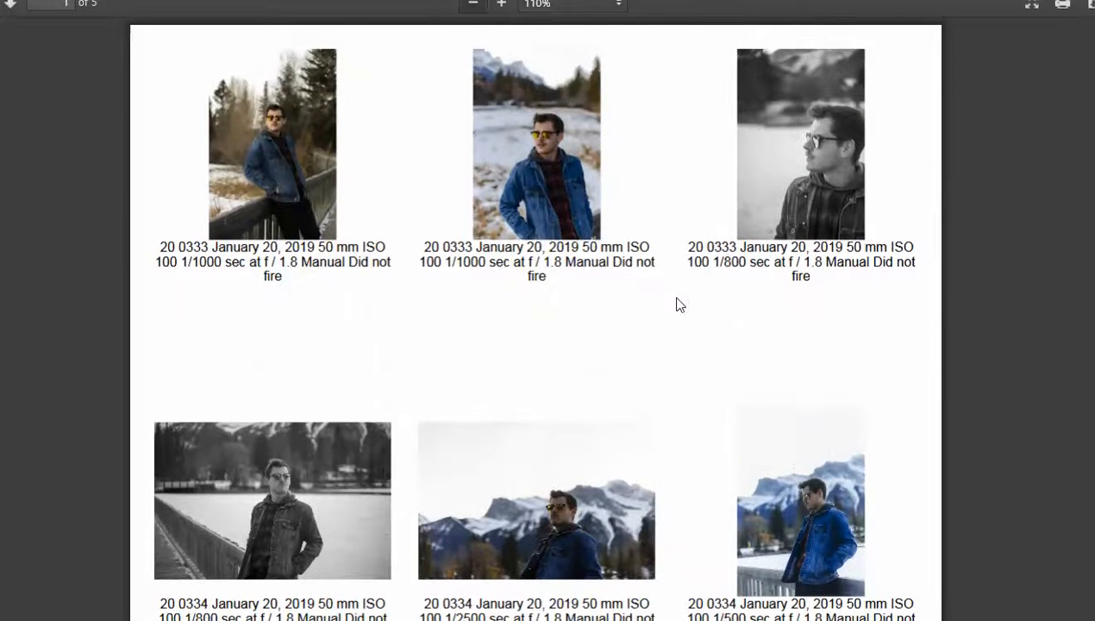
mouse_move(745, 445)
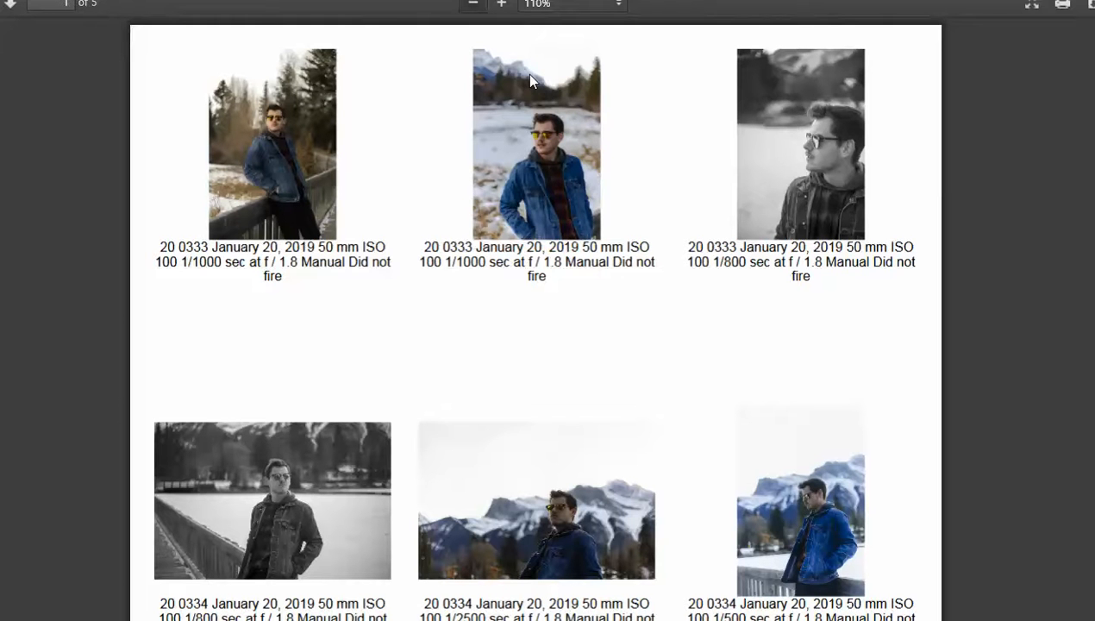
mouse_move(390, 74)
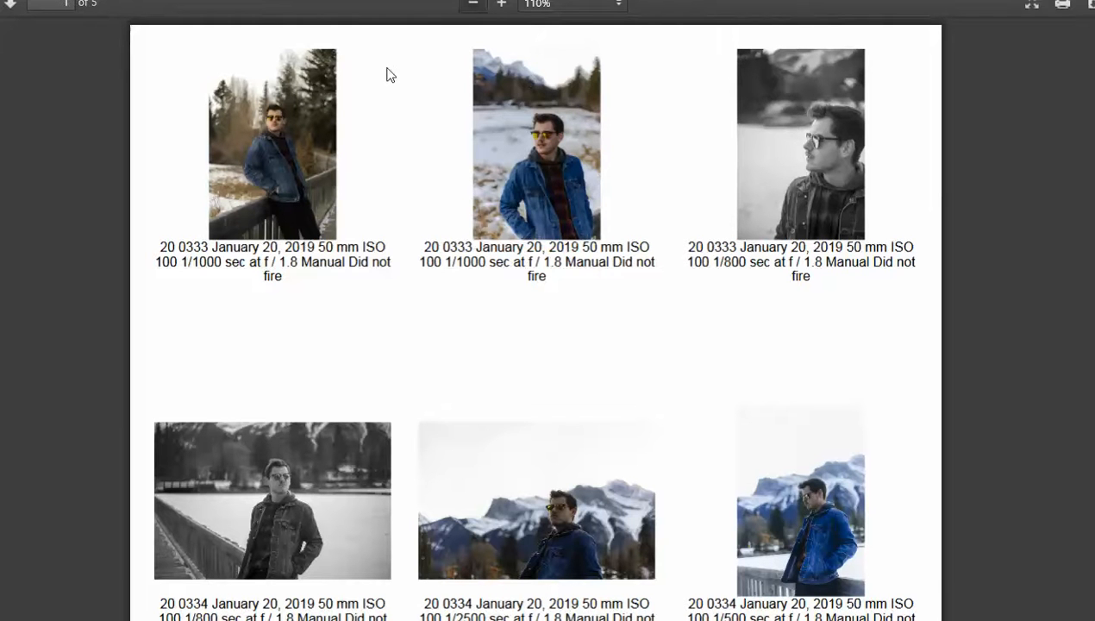
scroll("down", 3)
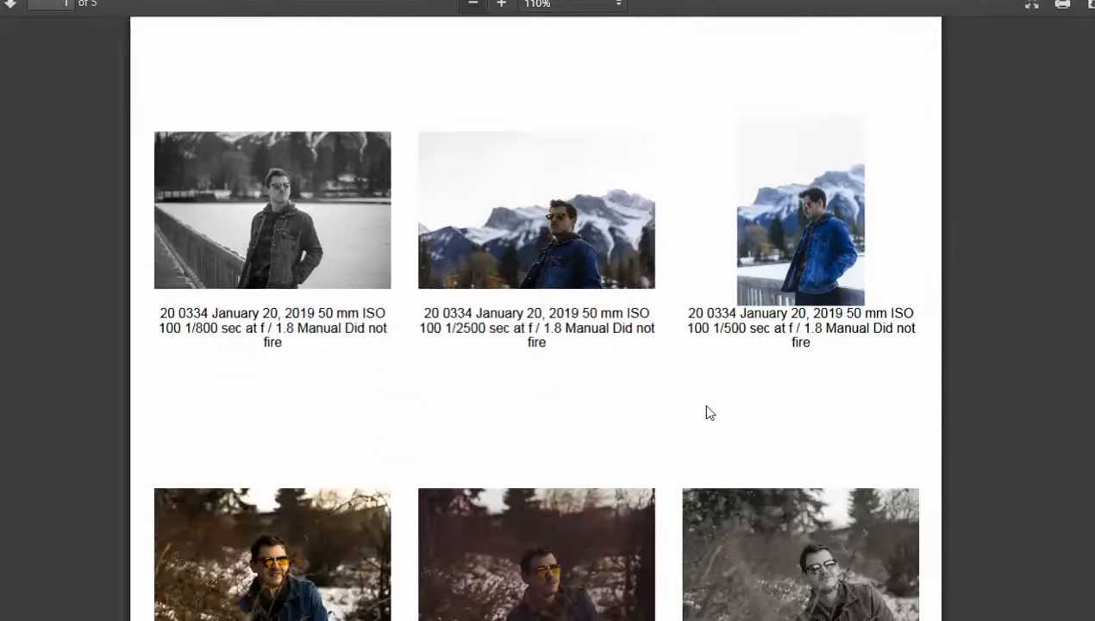
scroll("down", 3)
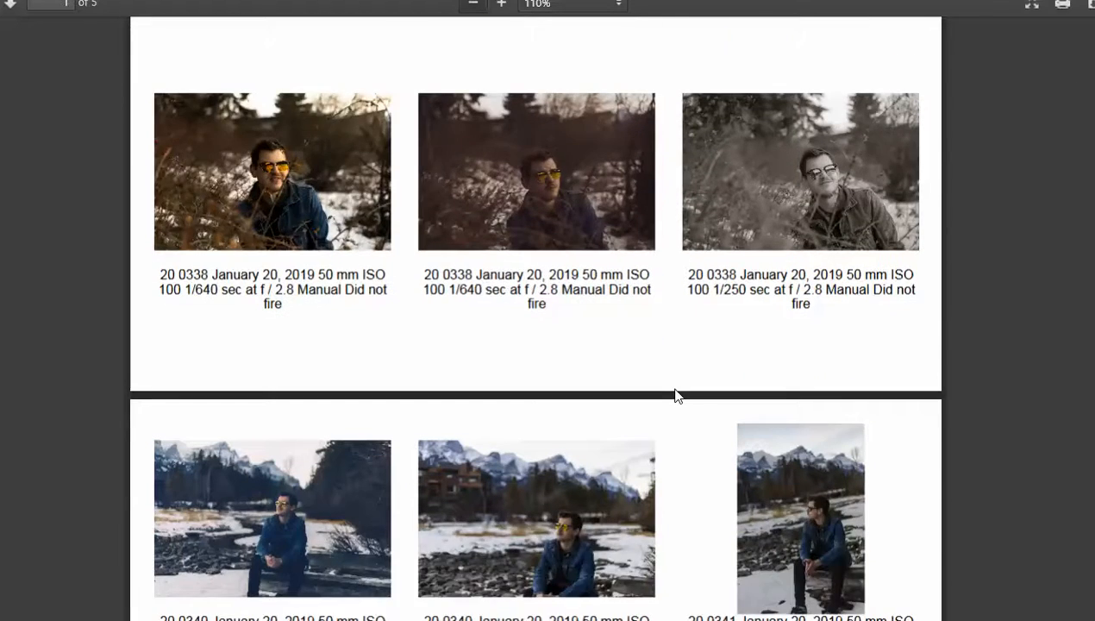
scroll("down", 3)
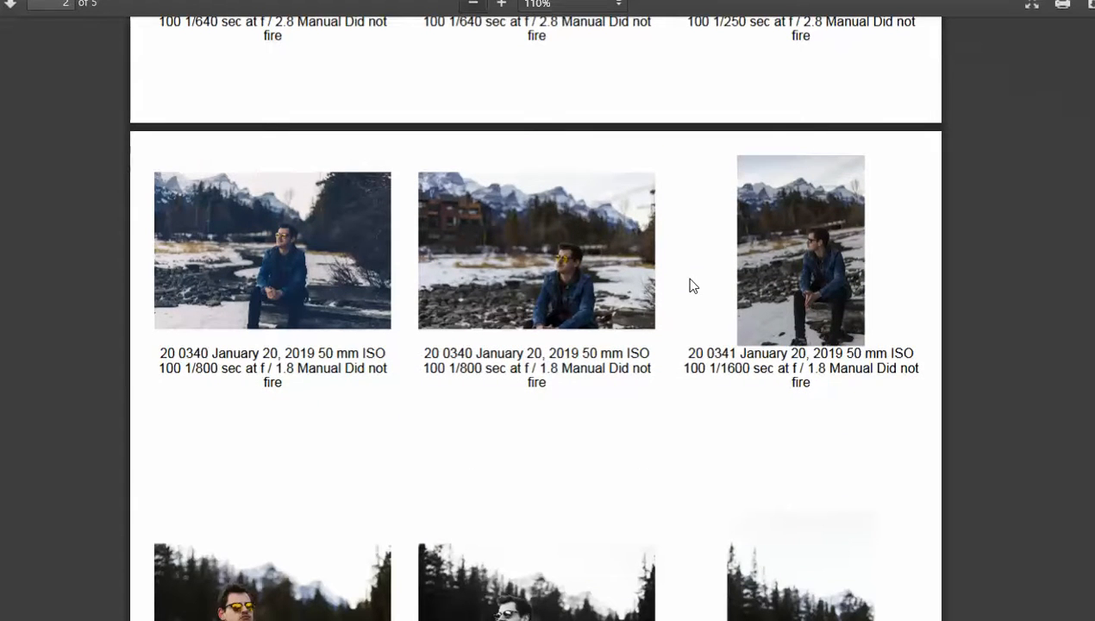
scroll("down", 3)
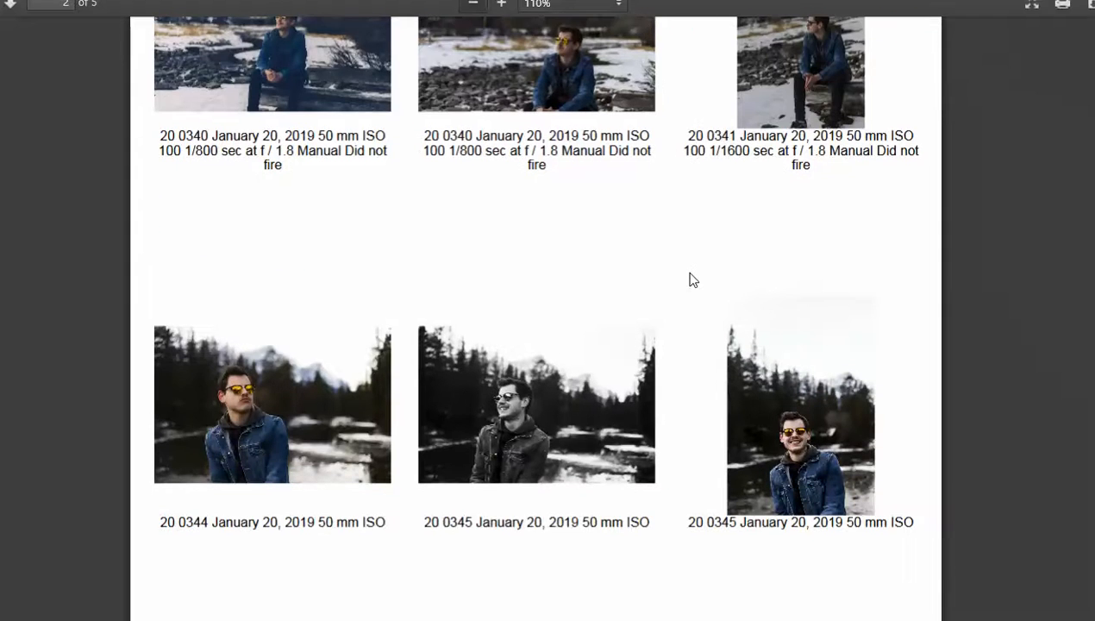
scroll("down", 3)
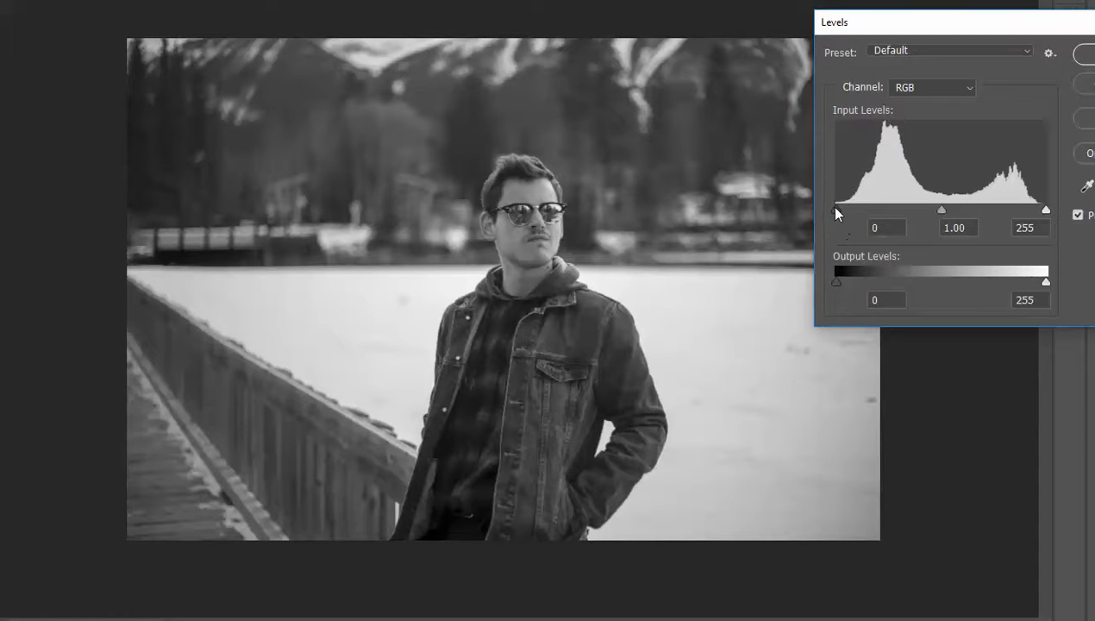
- Set Levels input values to 14, 0.95 and 244 on the lakeside portrait and compare before/after
left_click_drag(835, 211, 843, 210)
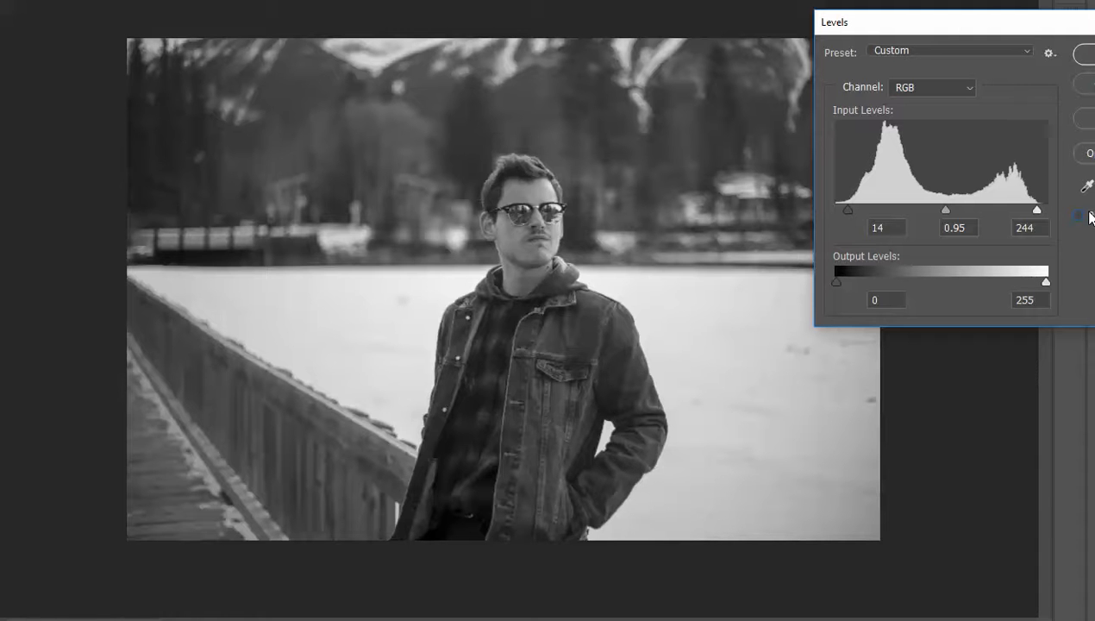
left_click(1080, 214)
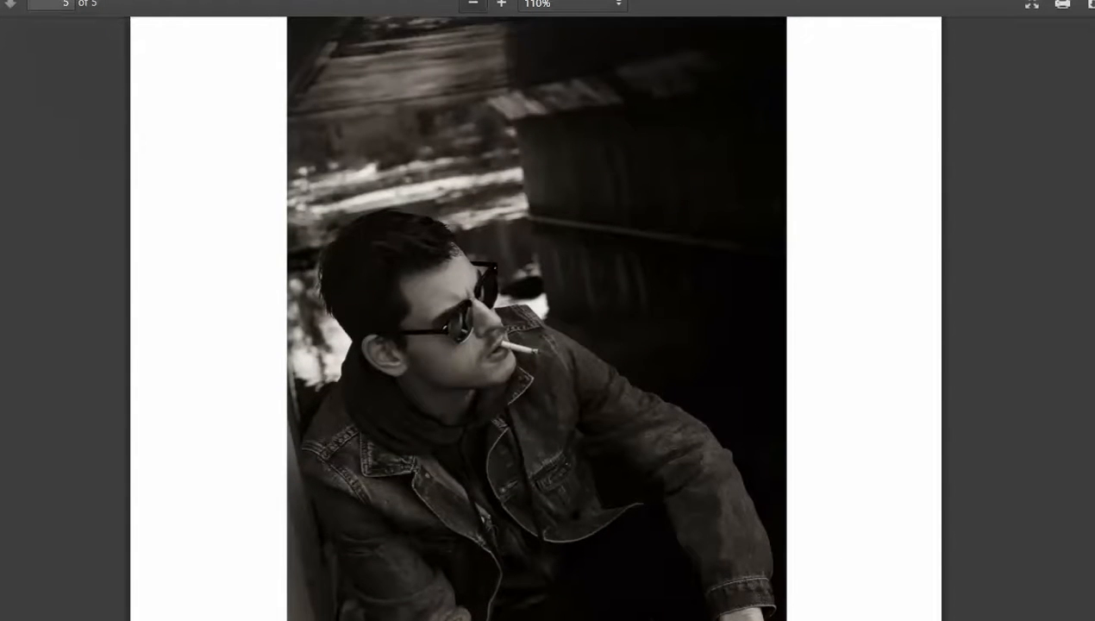
- Zoom out to 80% so the whole sepia smoking-man portrait and its ISO 100, 1/60 sec, f/5.6 caption show
left_click(473, 7)
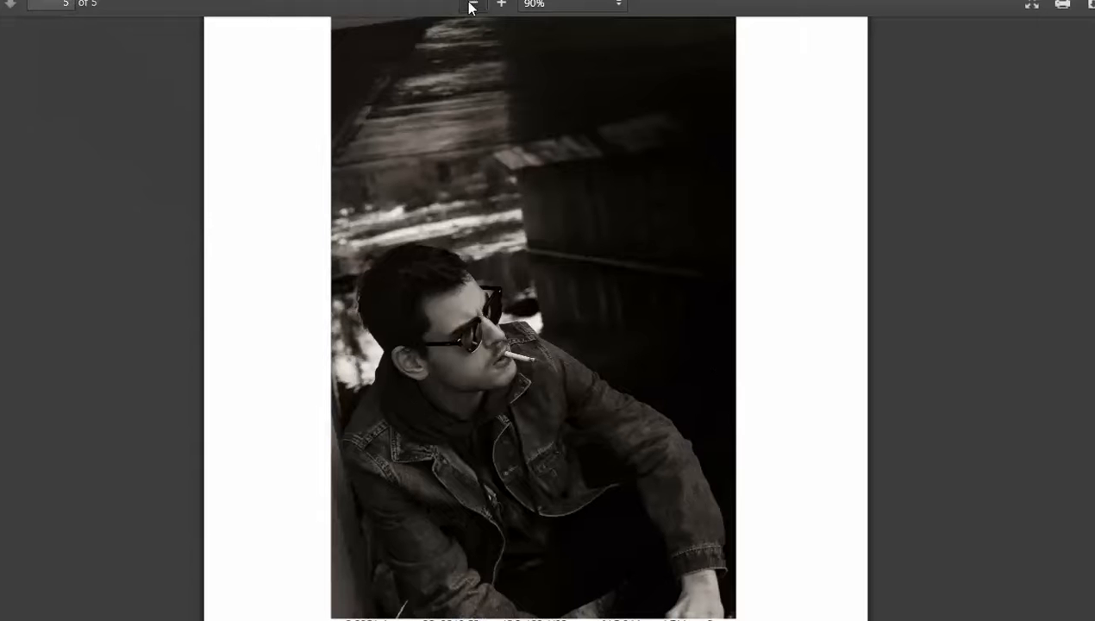
left_click(469, 6)
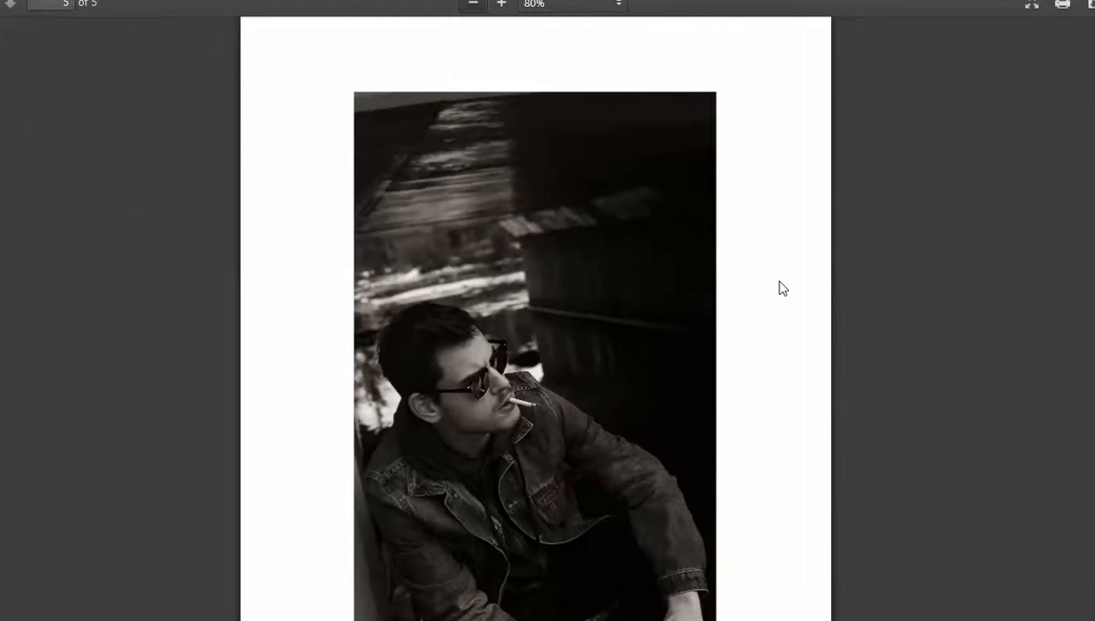
scroll("down", 3)
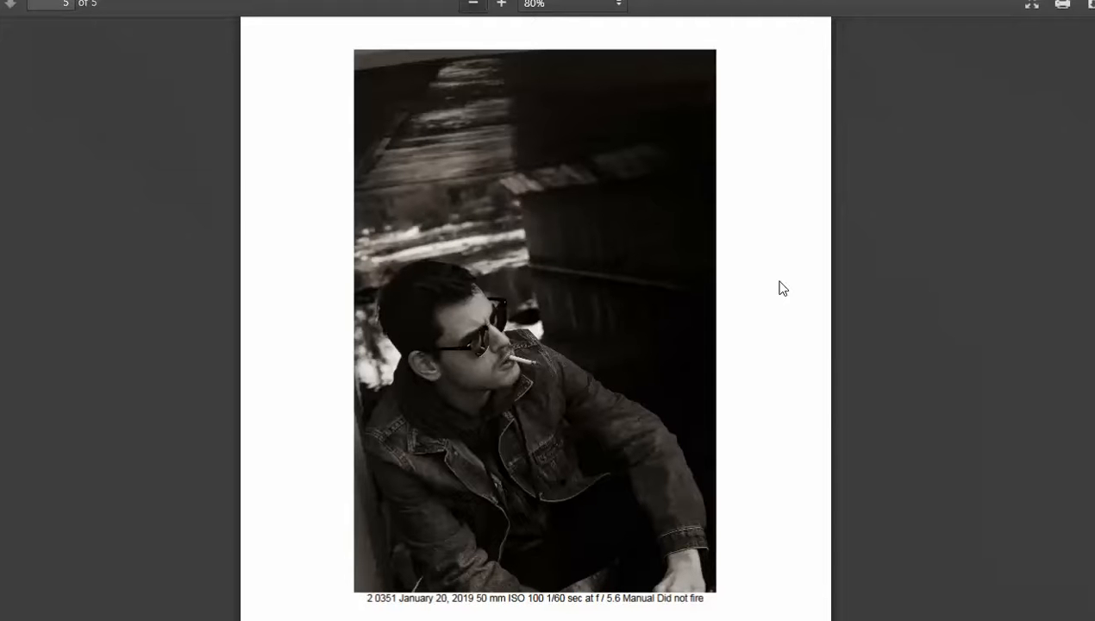
mouse_move(817, 242)
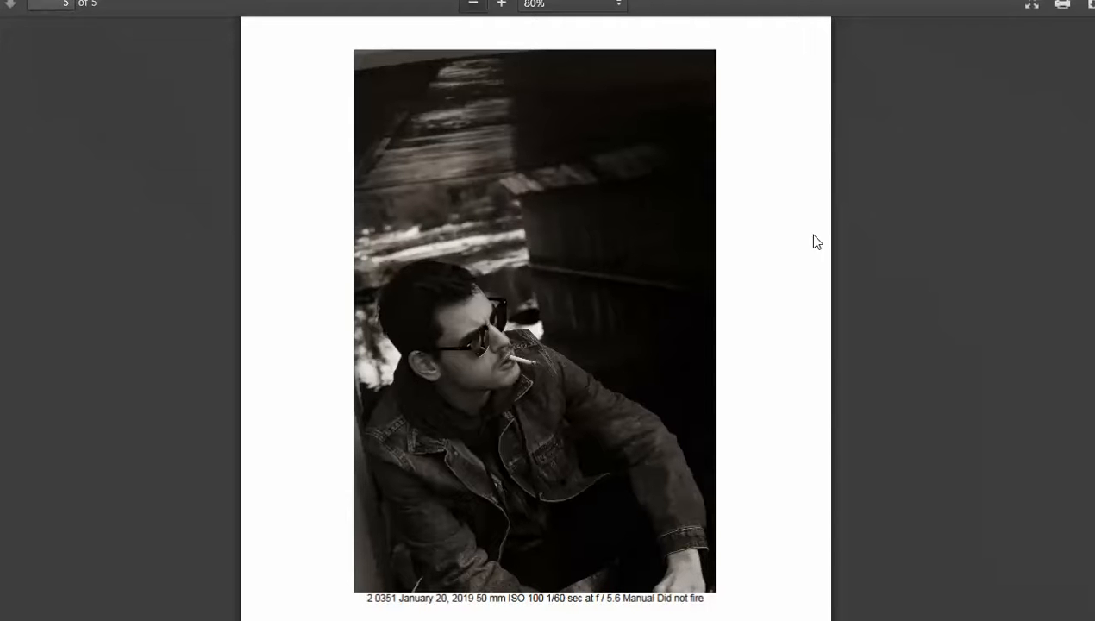
mouse_move(522, 269)
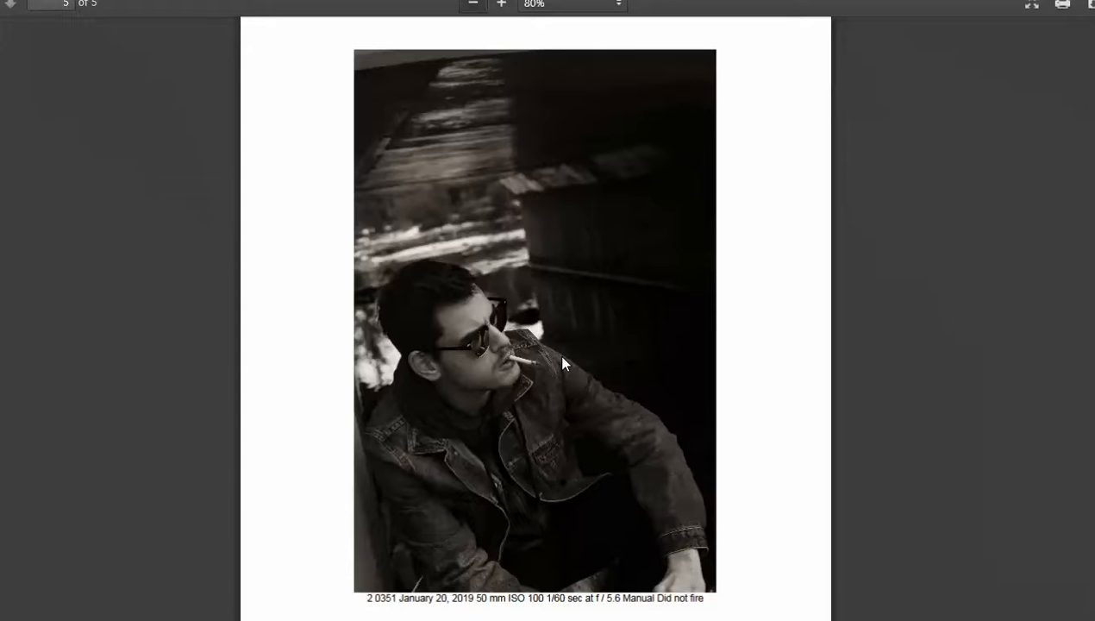
mouse_move(524, 307)
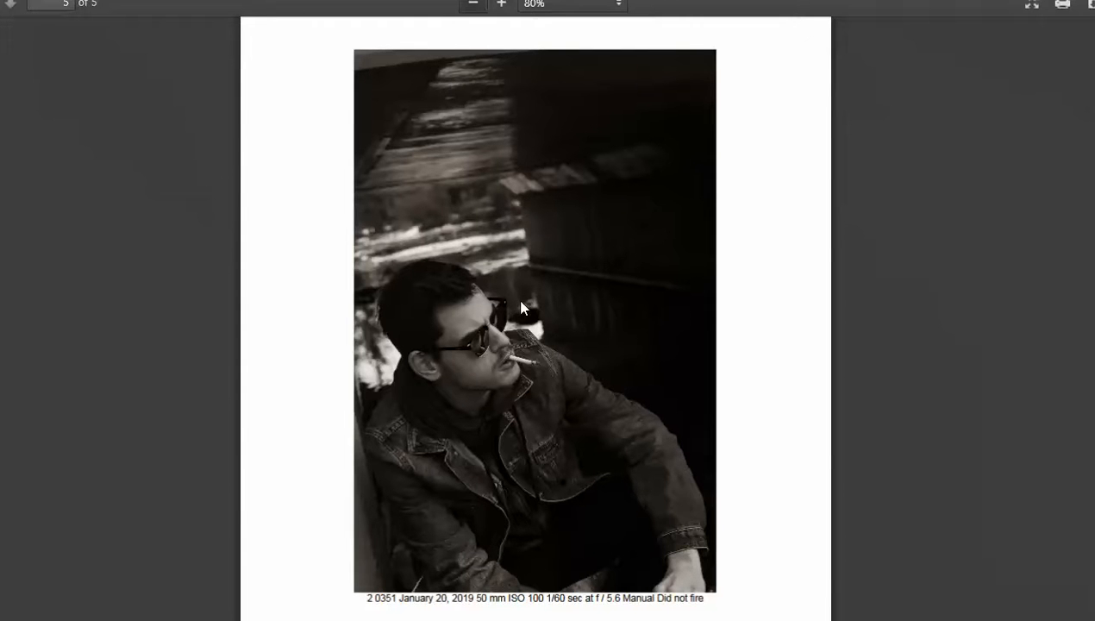